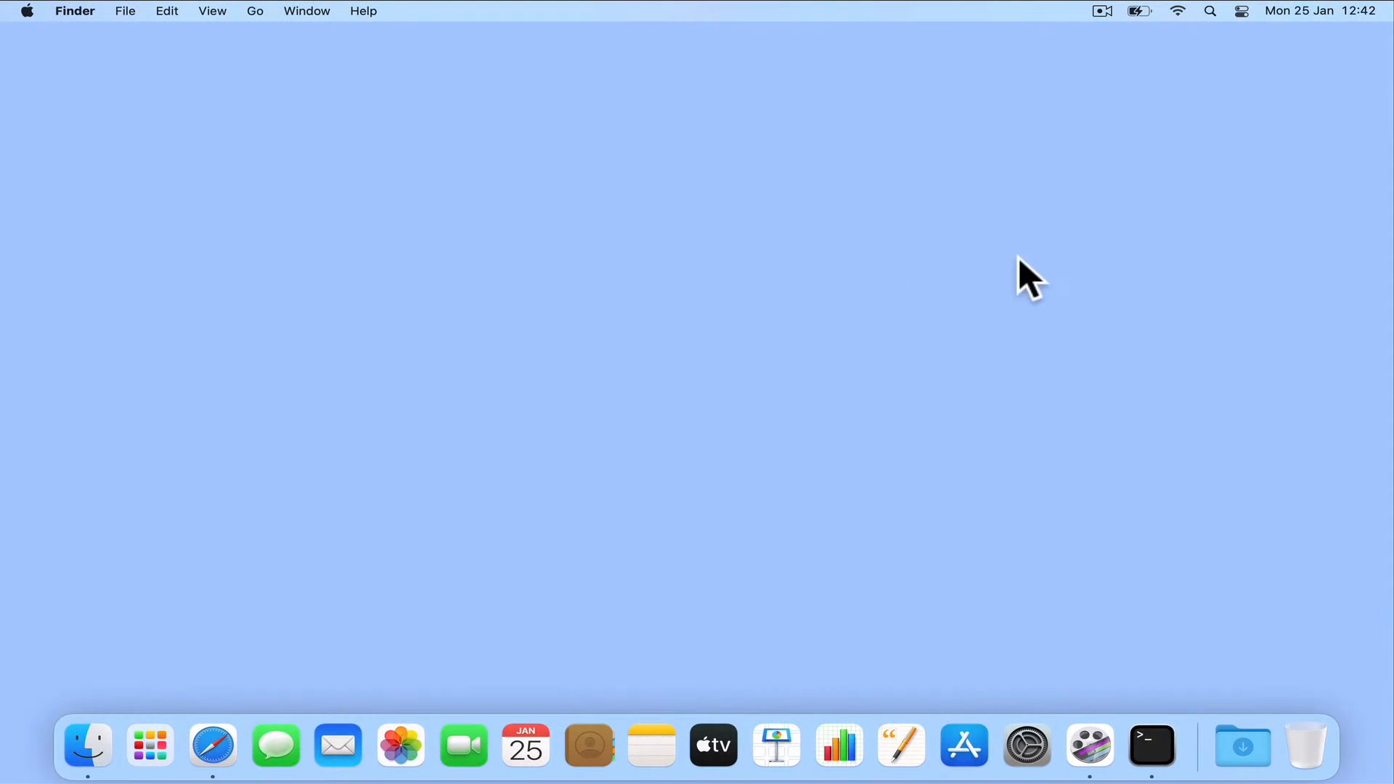
Launch Network Utility from the Dock to see its deprecation notice.
{"action": "left_click", "coordinate": [1210, 10]}
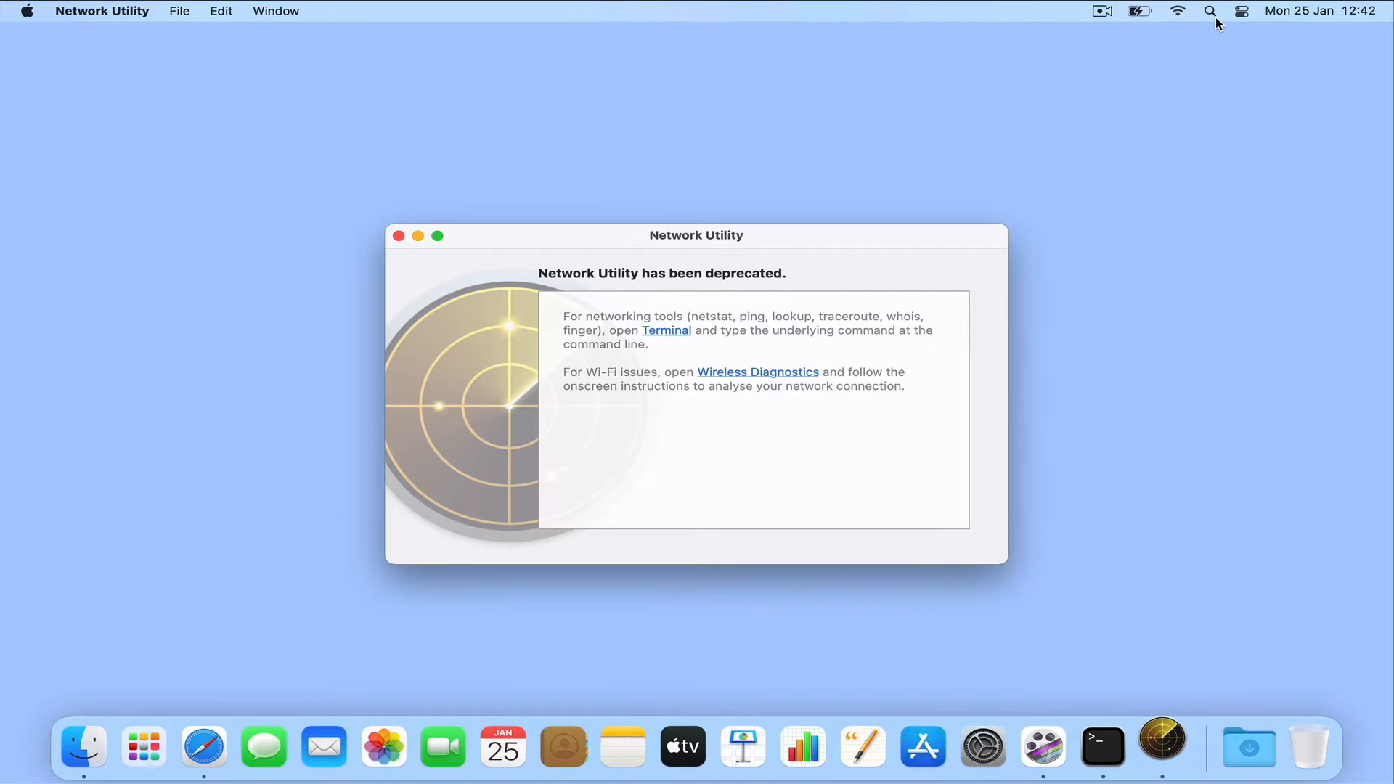
{"action": "mouse_move", "coordinate": [818, 287]}
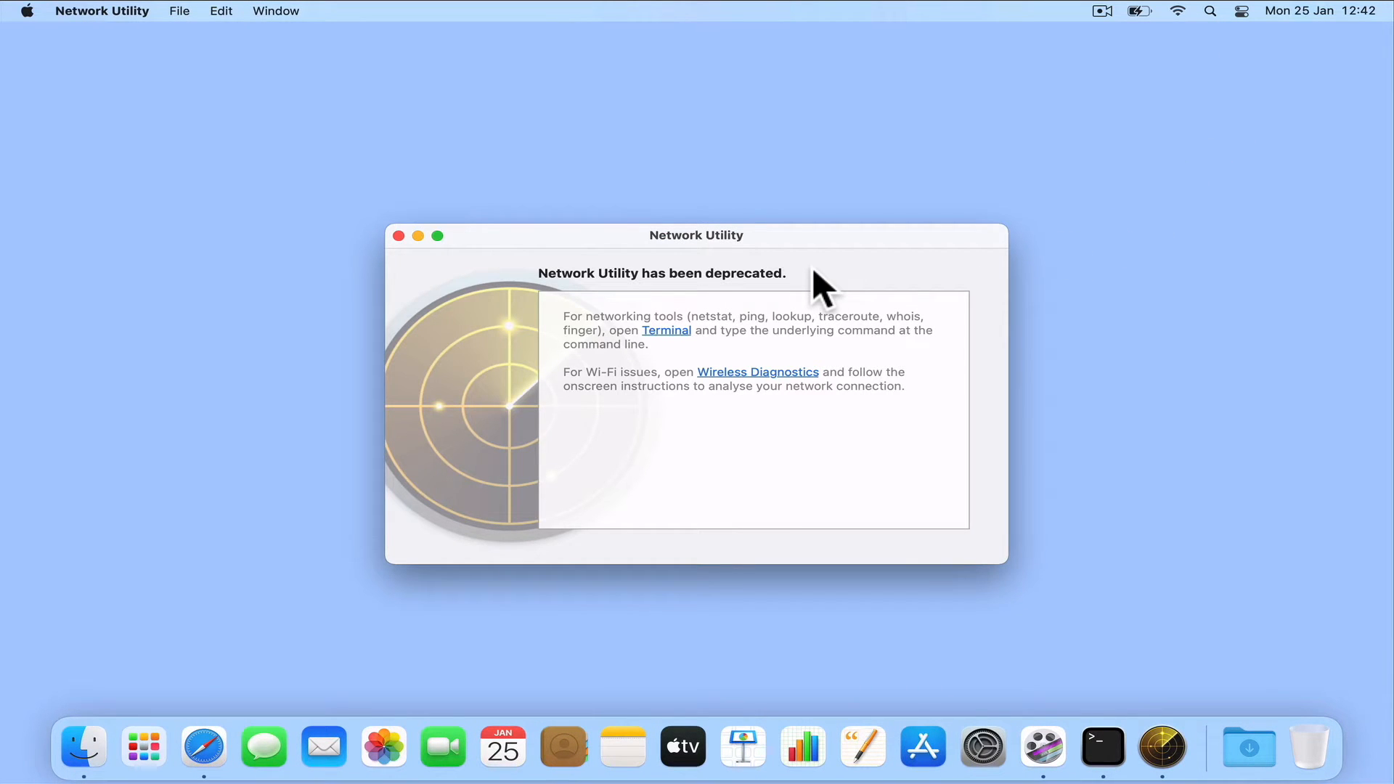
{"action": "mouse_move", "coordinate": [398, 235]}
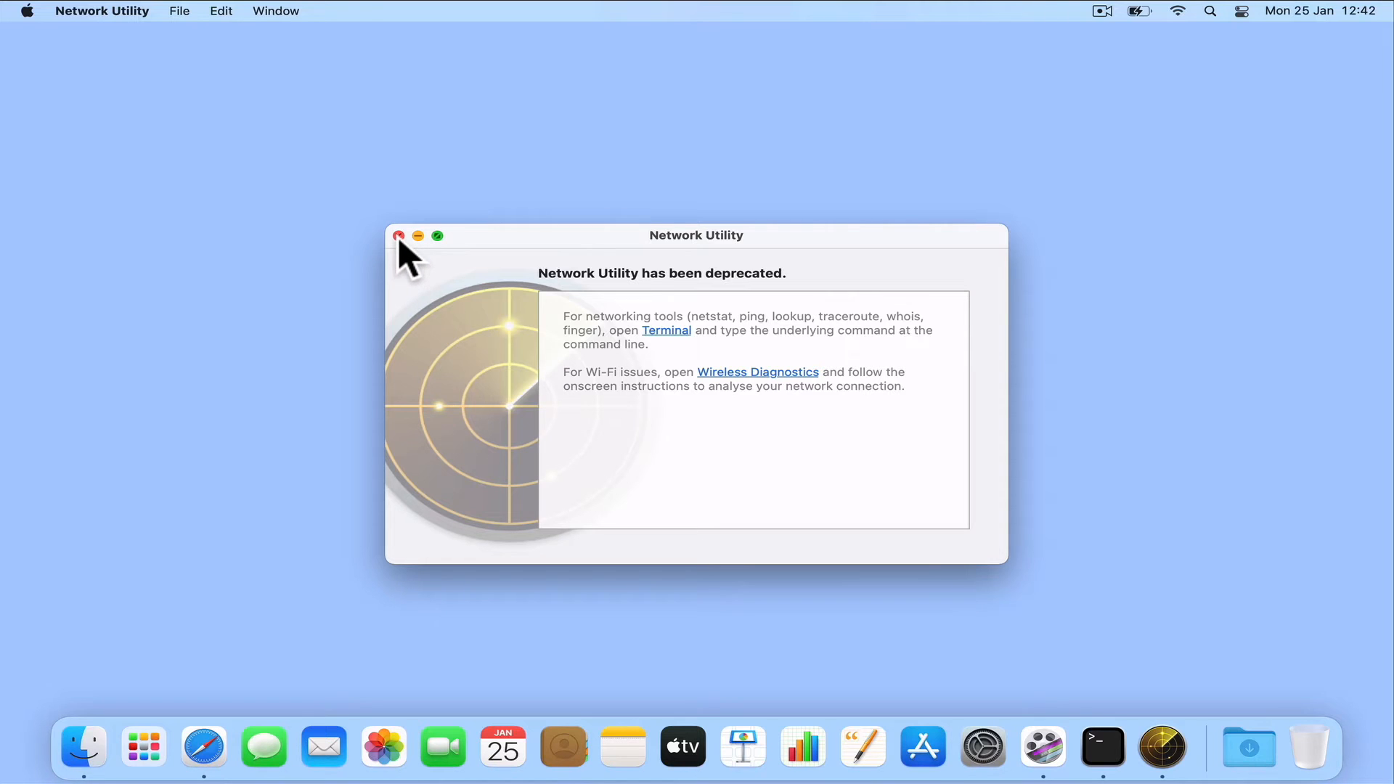
Close Network Utility and launch Terminal via Spotlight by searching 'terminal'.
{"action": "left_click", "coordinate": [398, 235]}
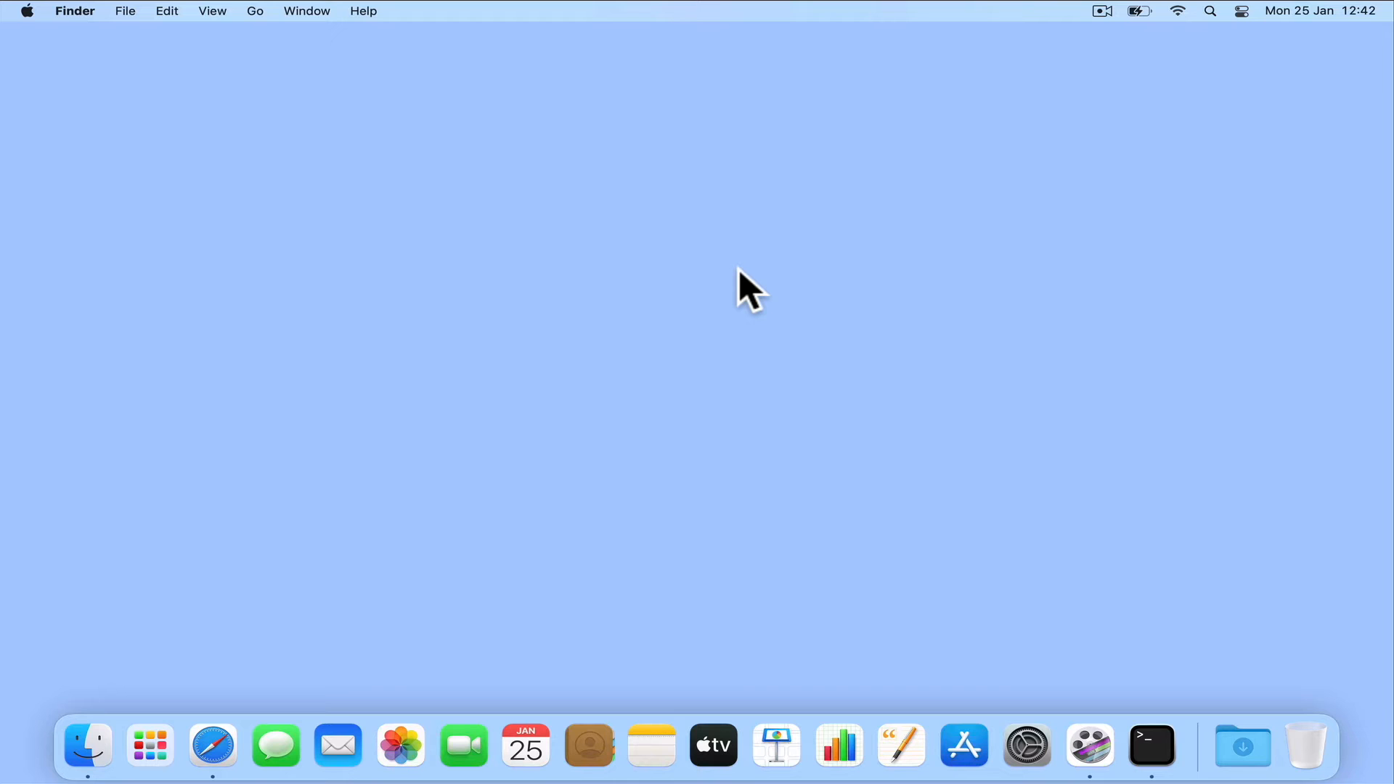
{"action": "mouse_move", "coordinate": [1014, 259]}
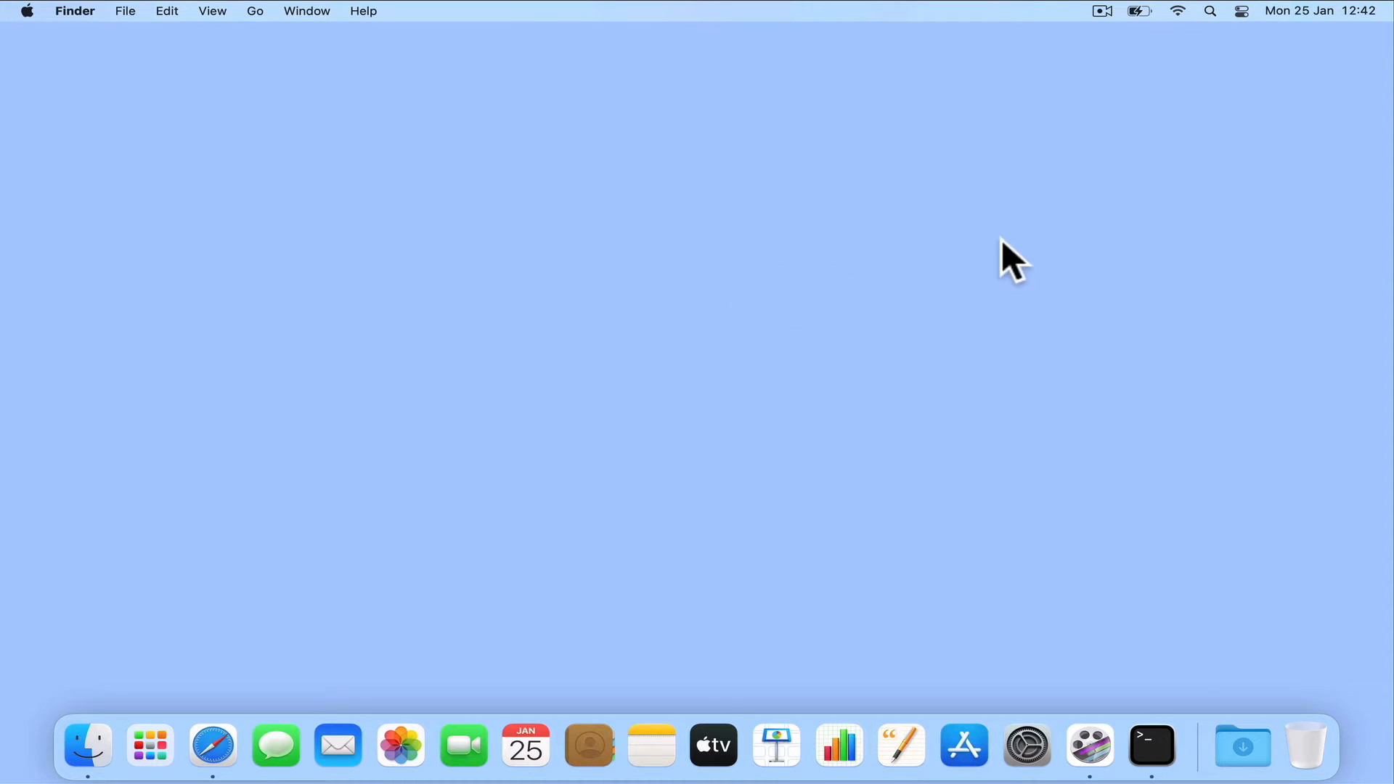
{"action": "type", "text": "terminal"}
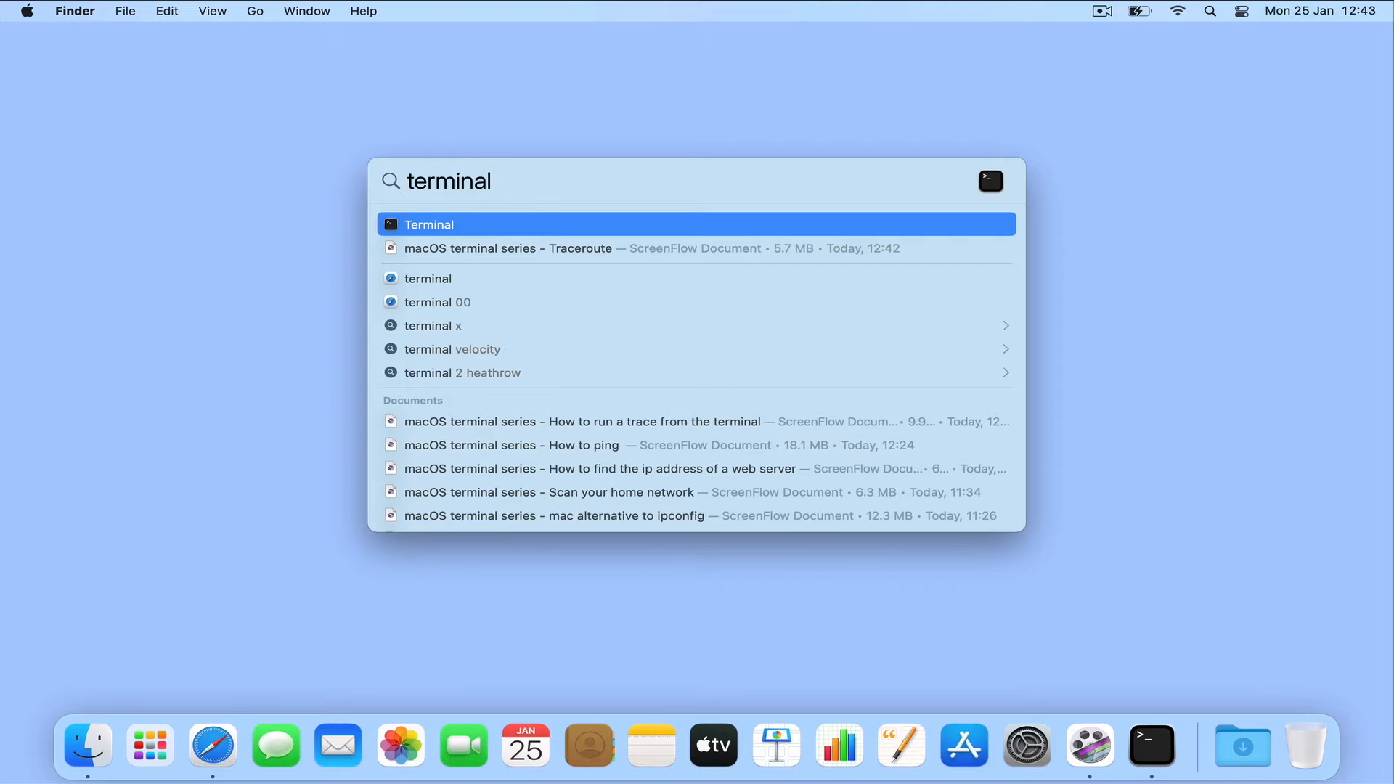
{"action": "key", "text": "Return"}
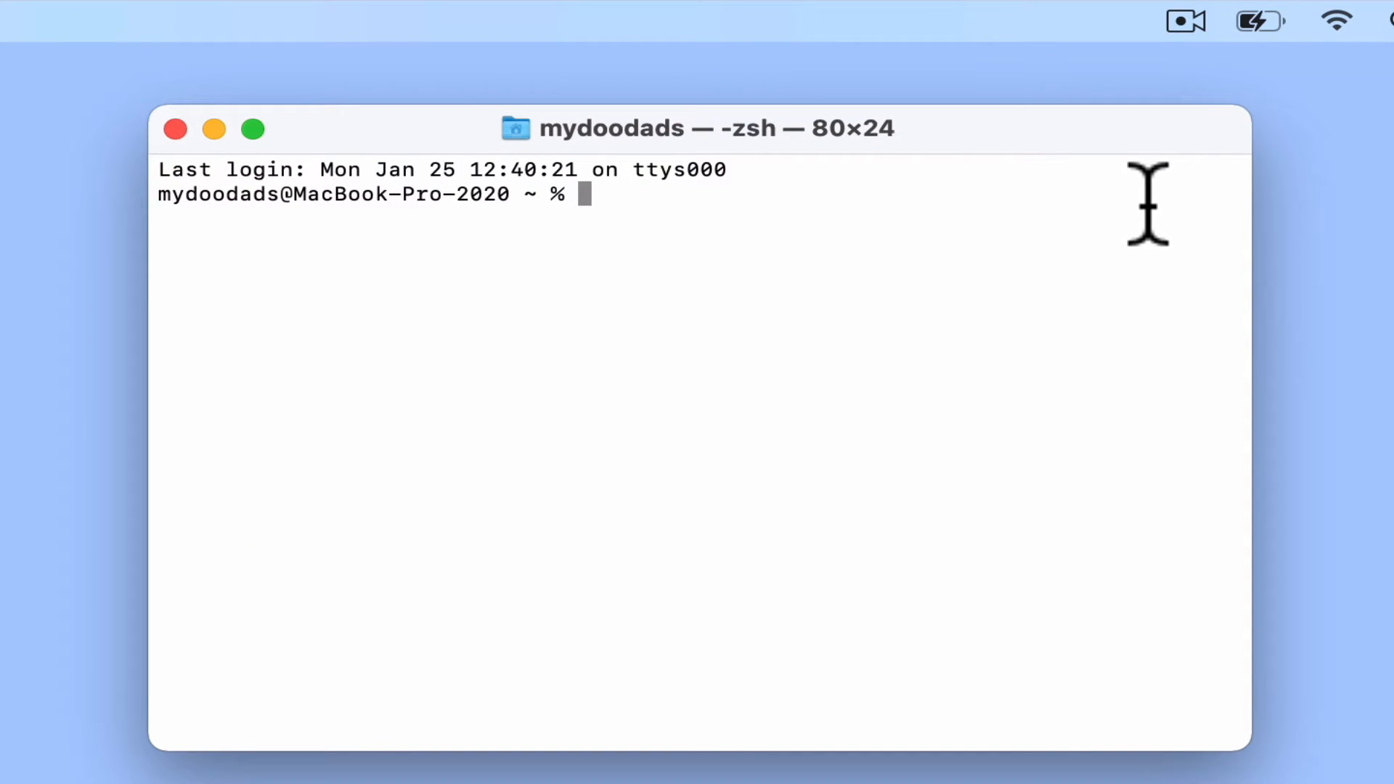
Run 'whois mydoodads.com' to retrieve the domain's registration details and nameservers.
{"action": "type", "text": "who"}
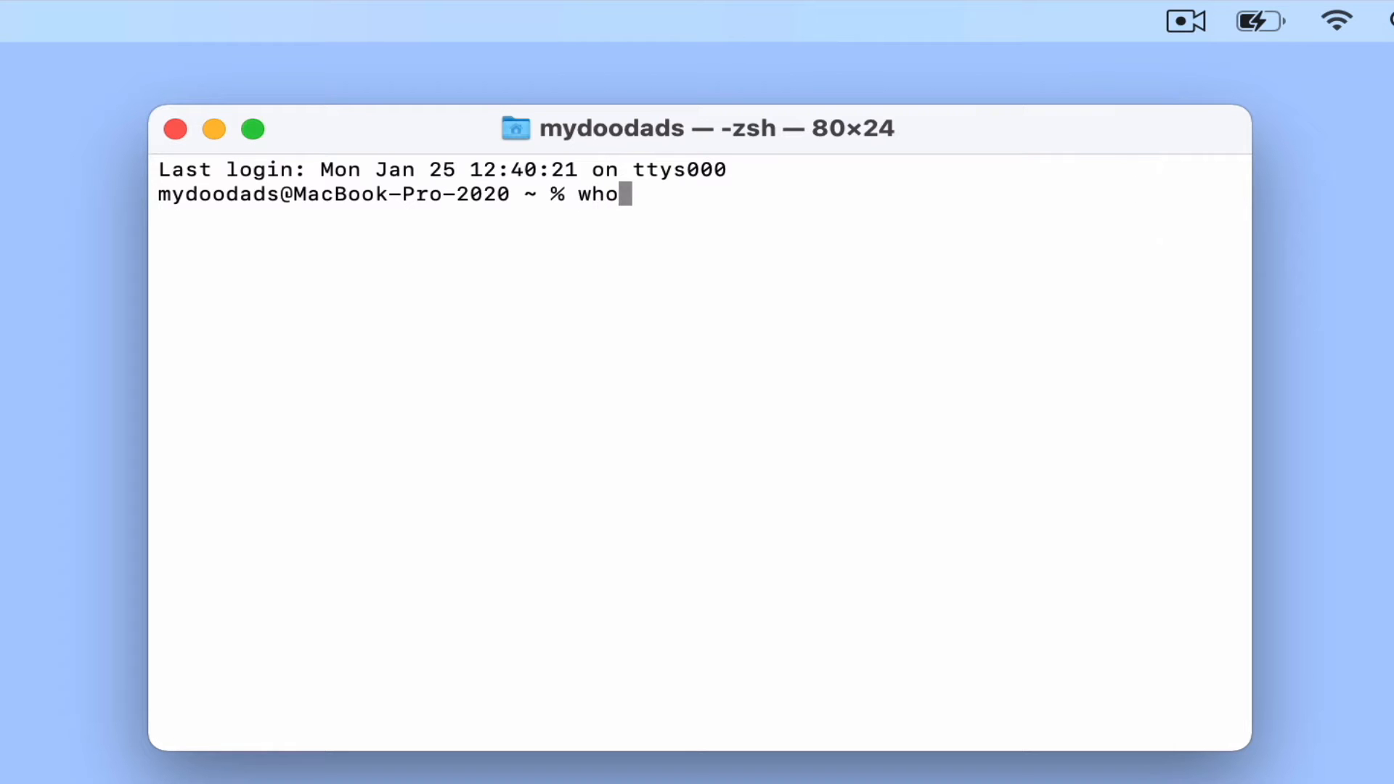
{"action": "type", "text": "is mydoodads.com"}
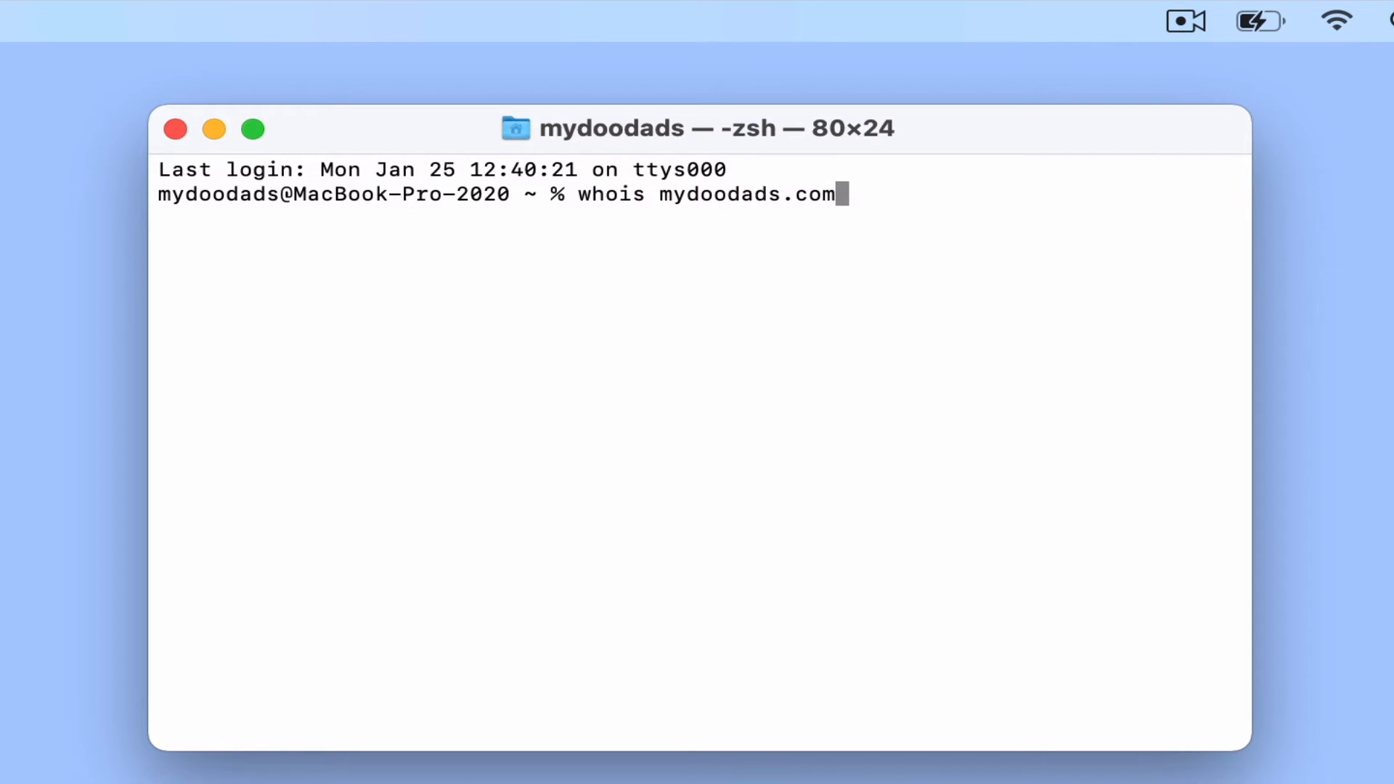
{"action": "key", "text": "Return"}
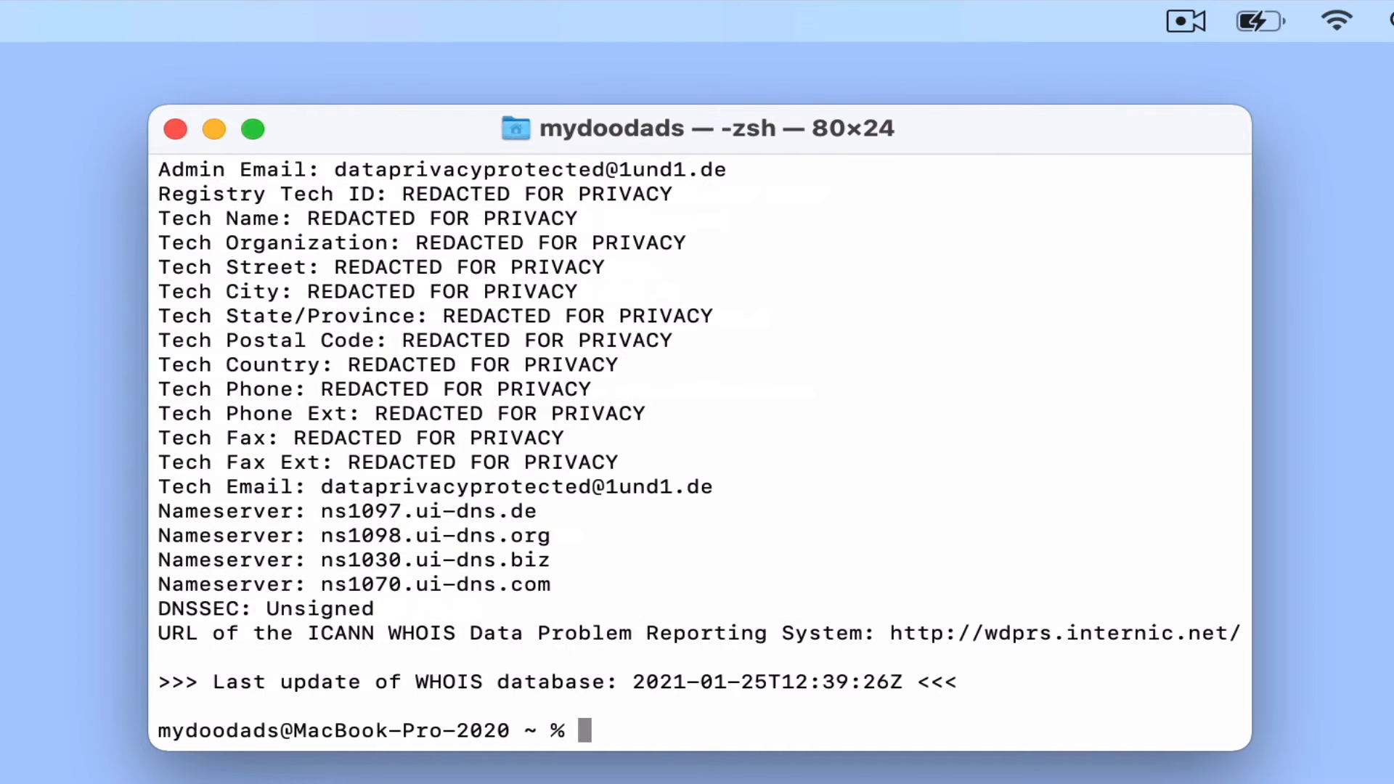
{"action": "mouse_move", "coordinate": [1031, 401]}
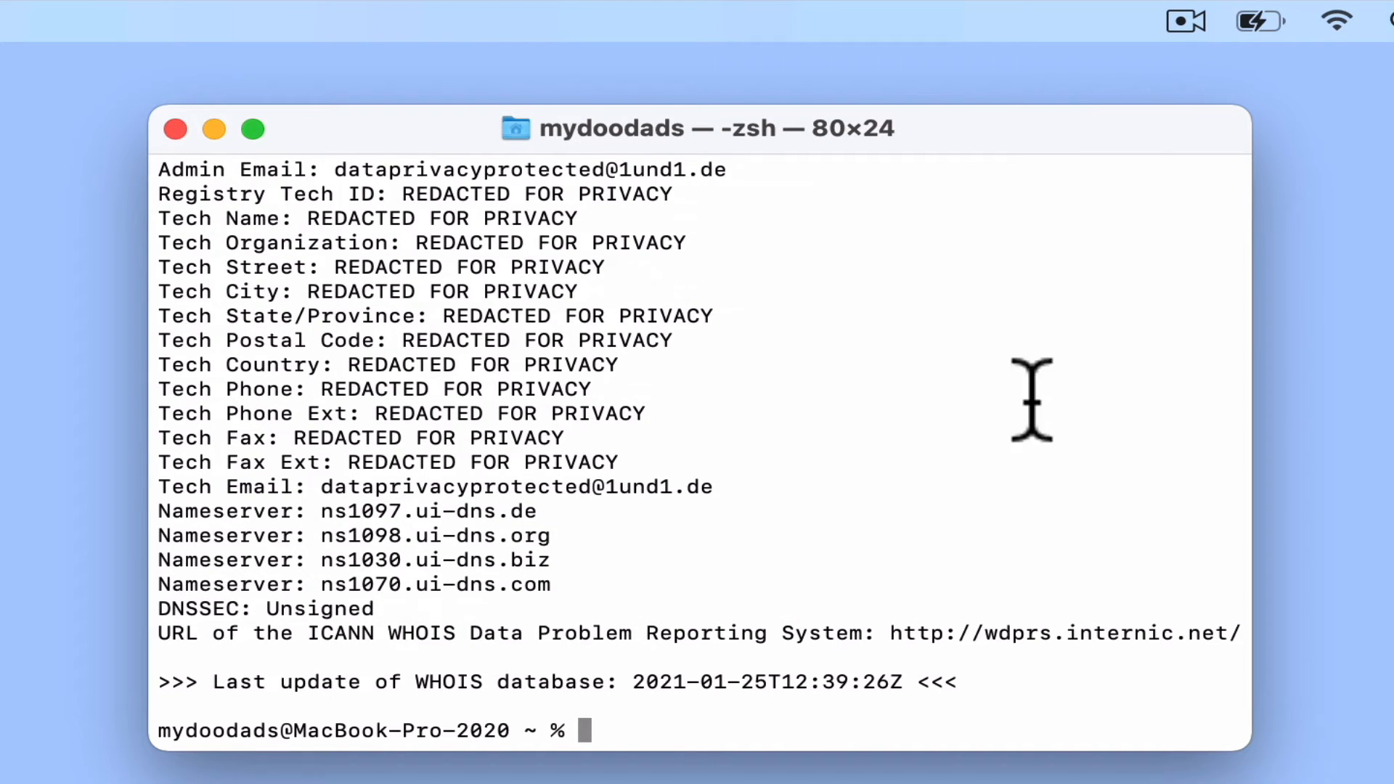
{"action": "scroll", "scroll_direction": "up", "scroll_amount": 3}
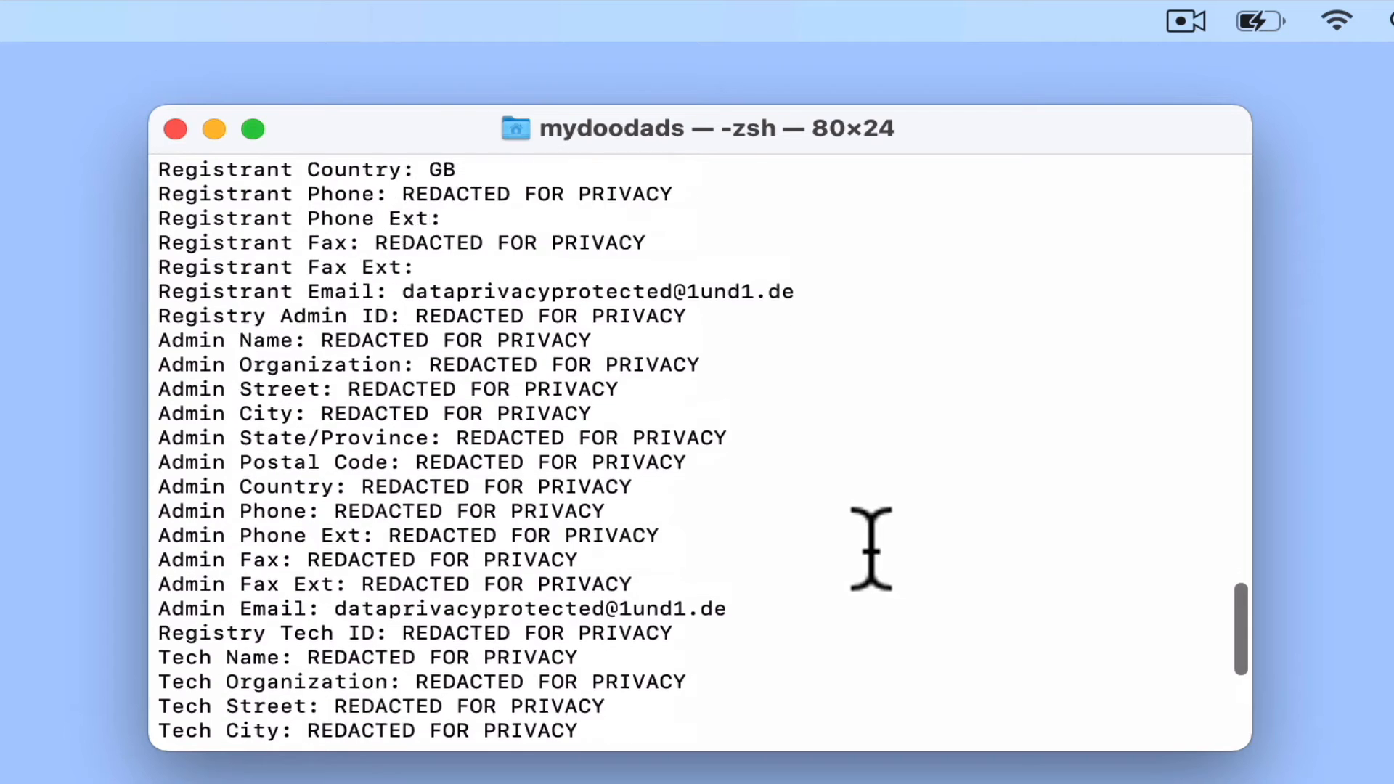
{"action": "scroll", "scroll_direction": "up", "scroll_amount": 3}
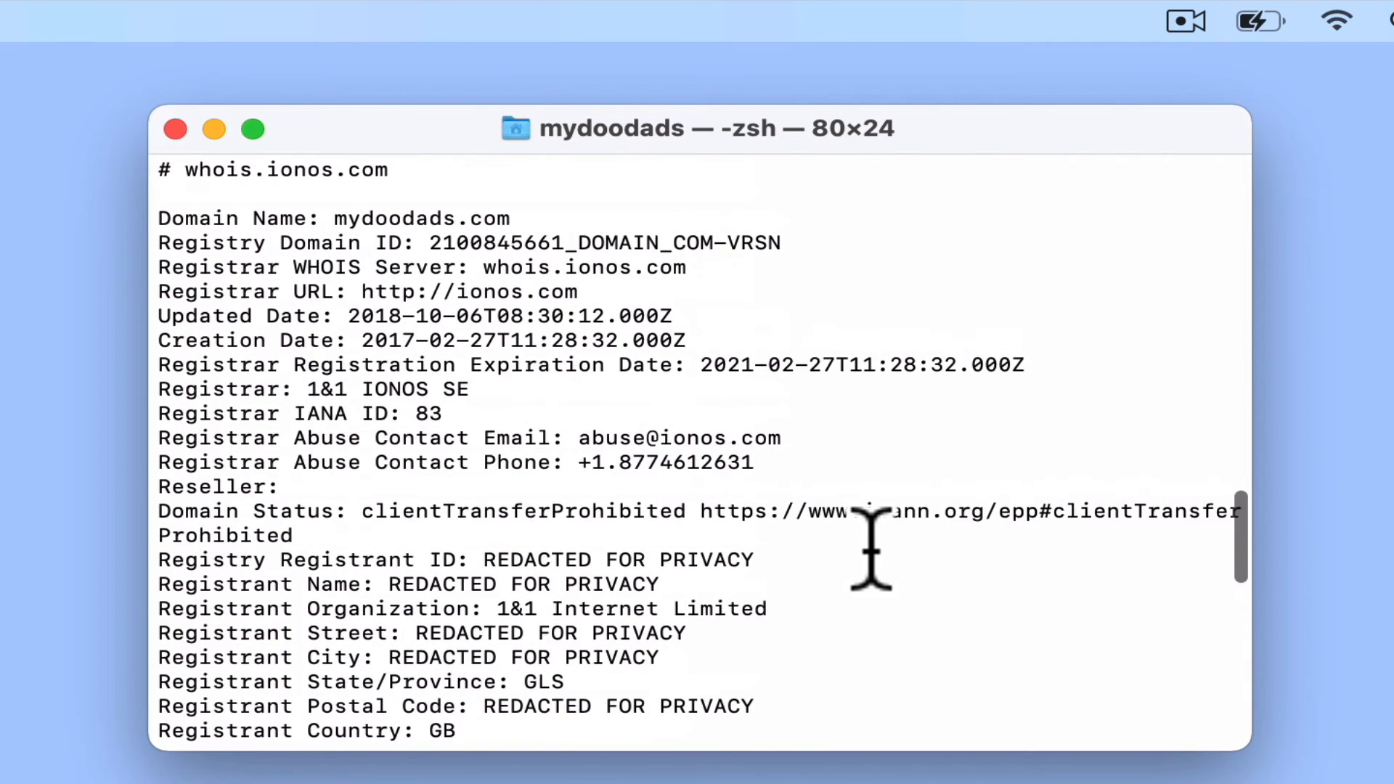
{"action": "scroll", "scroll_direction": "up", "scroll_amount": 3}
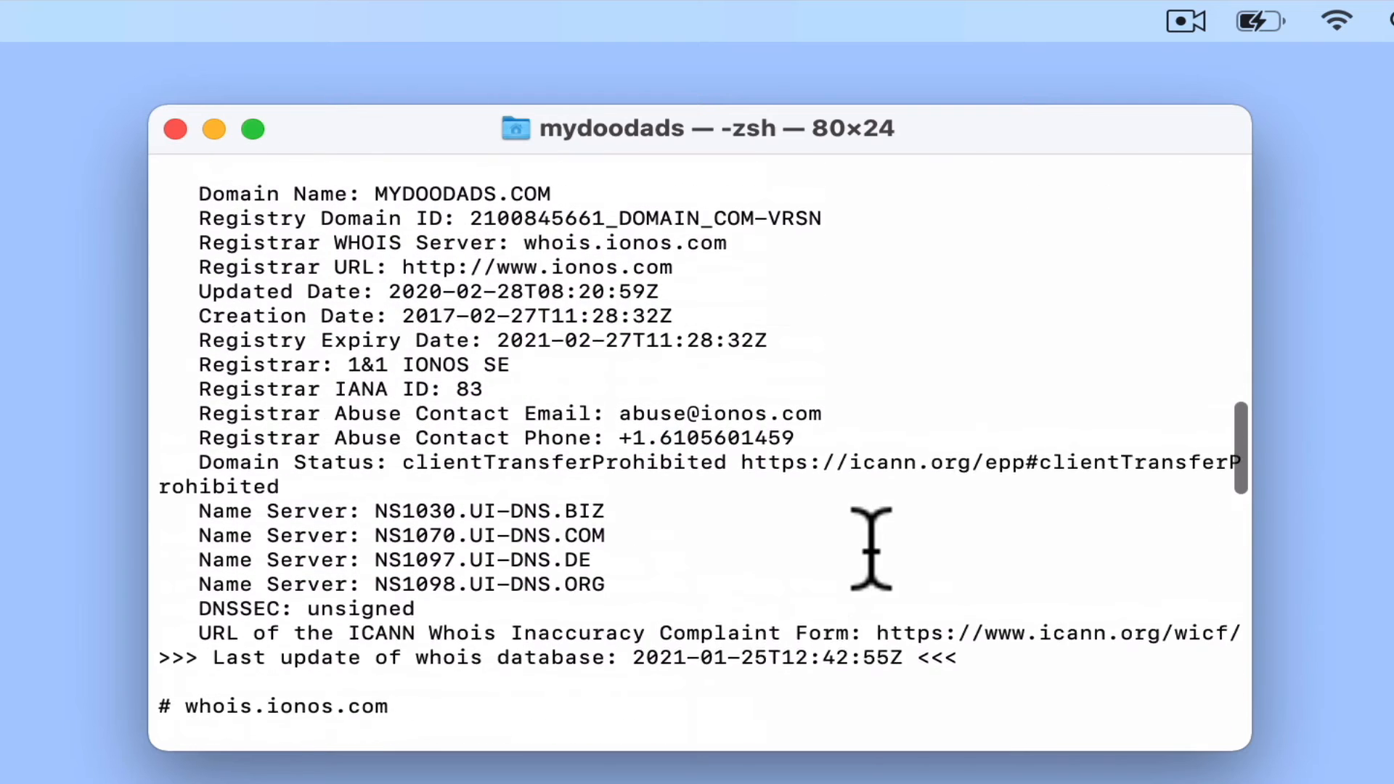
{"action": "scroll", "scroll_direction": "down", "scroll_amount": 3}
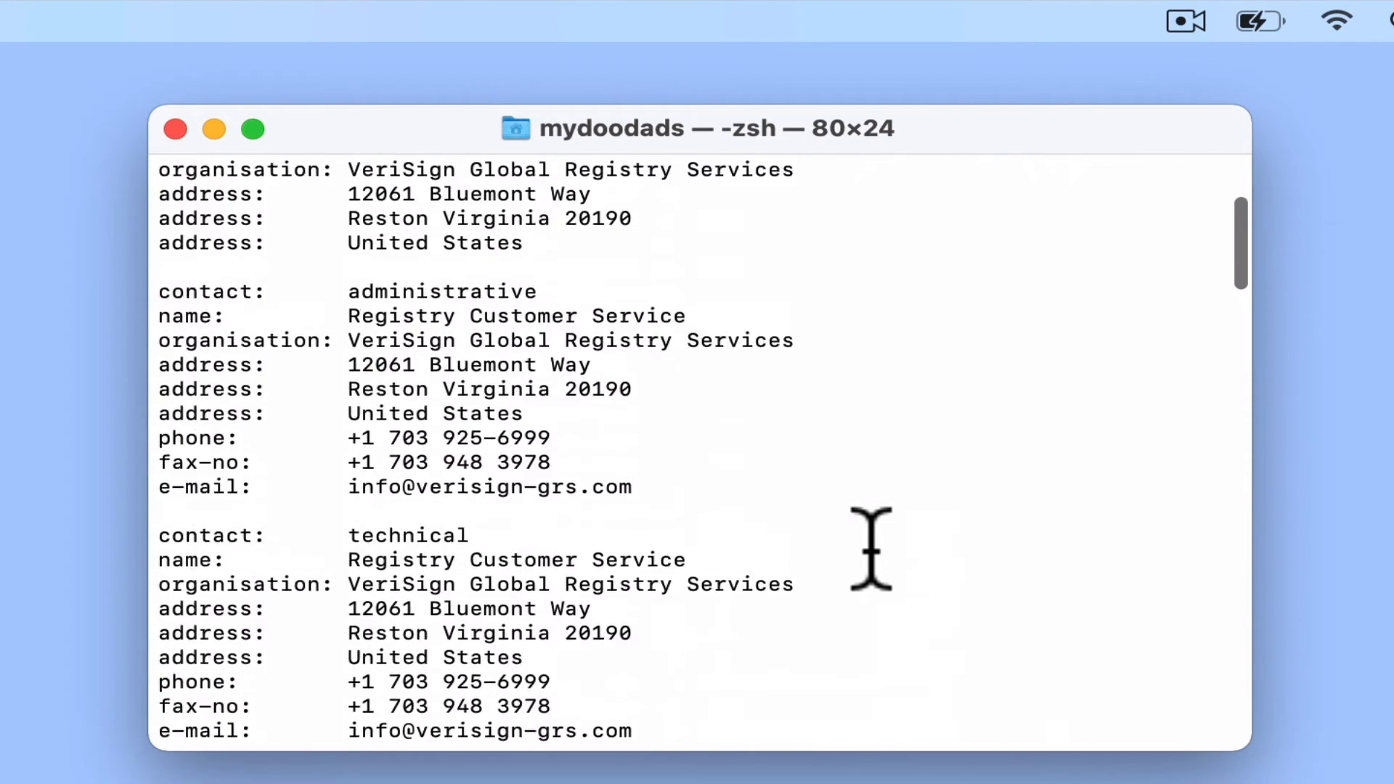
{"action": "scroll", "scroll_direction": "up", "scroll_amount": 3}
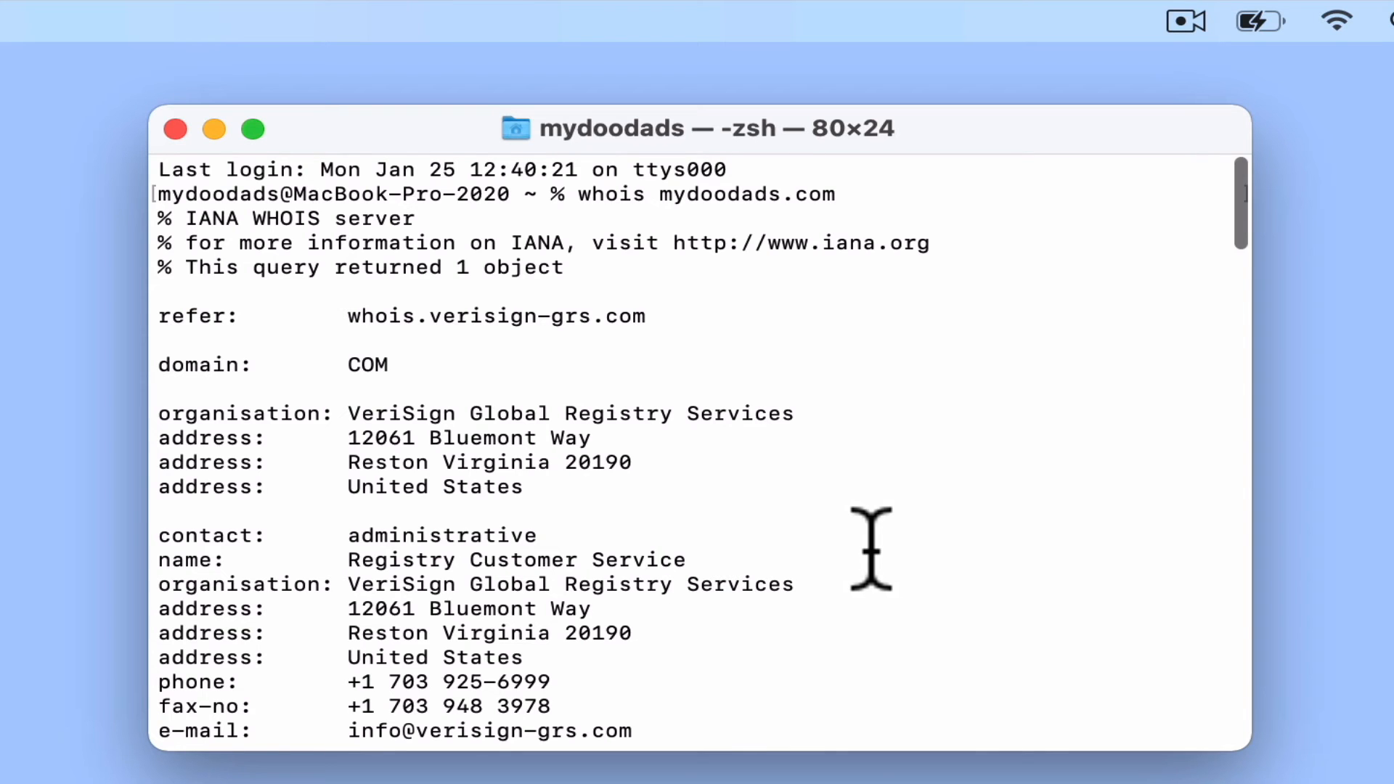
{"action": "scroll", "scroll_direction": "down", "scroll_amount": 3}
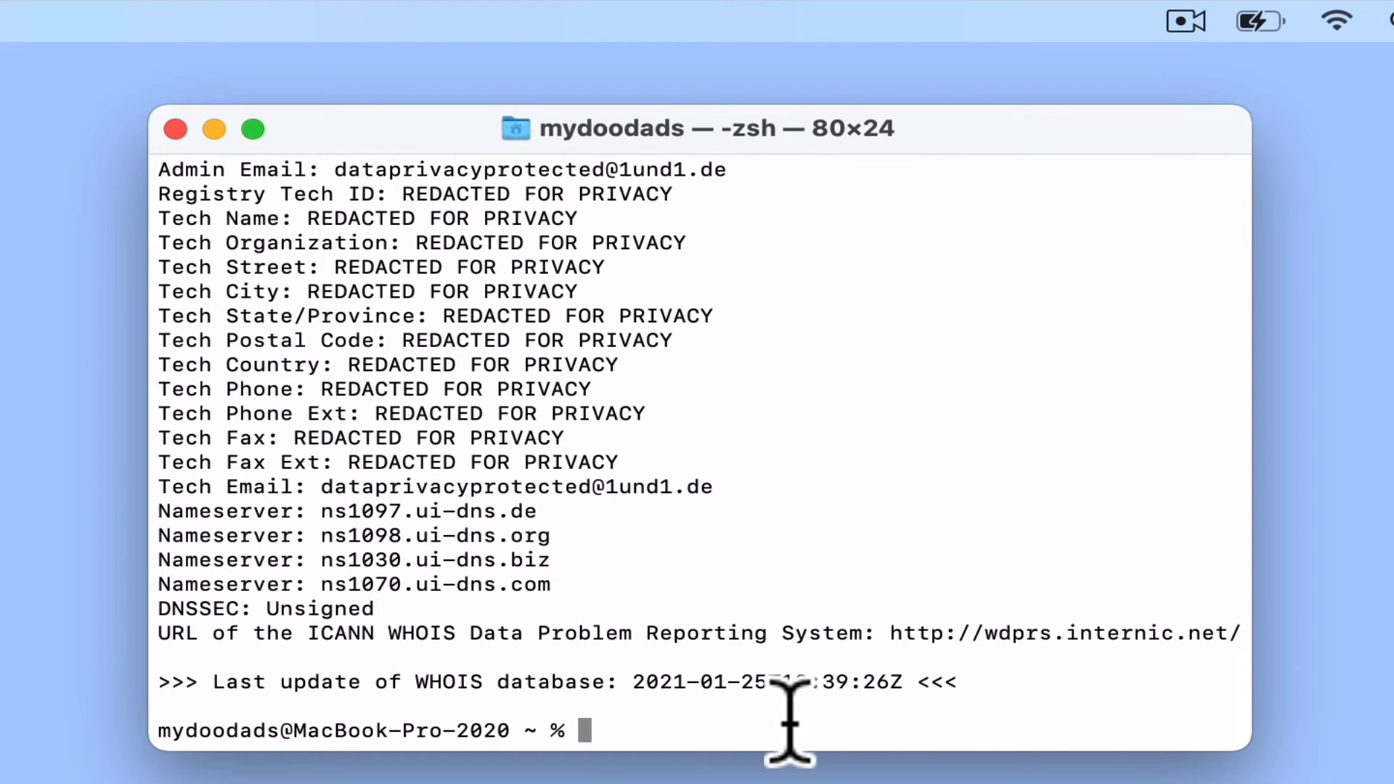
Exit the shell session so it saves history and reports Process completed.
{"action": "type", "text": "exit"}
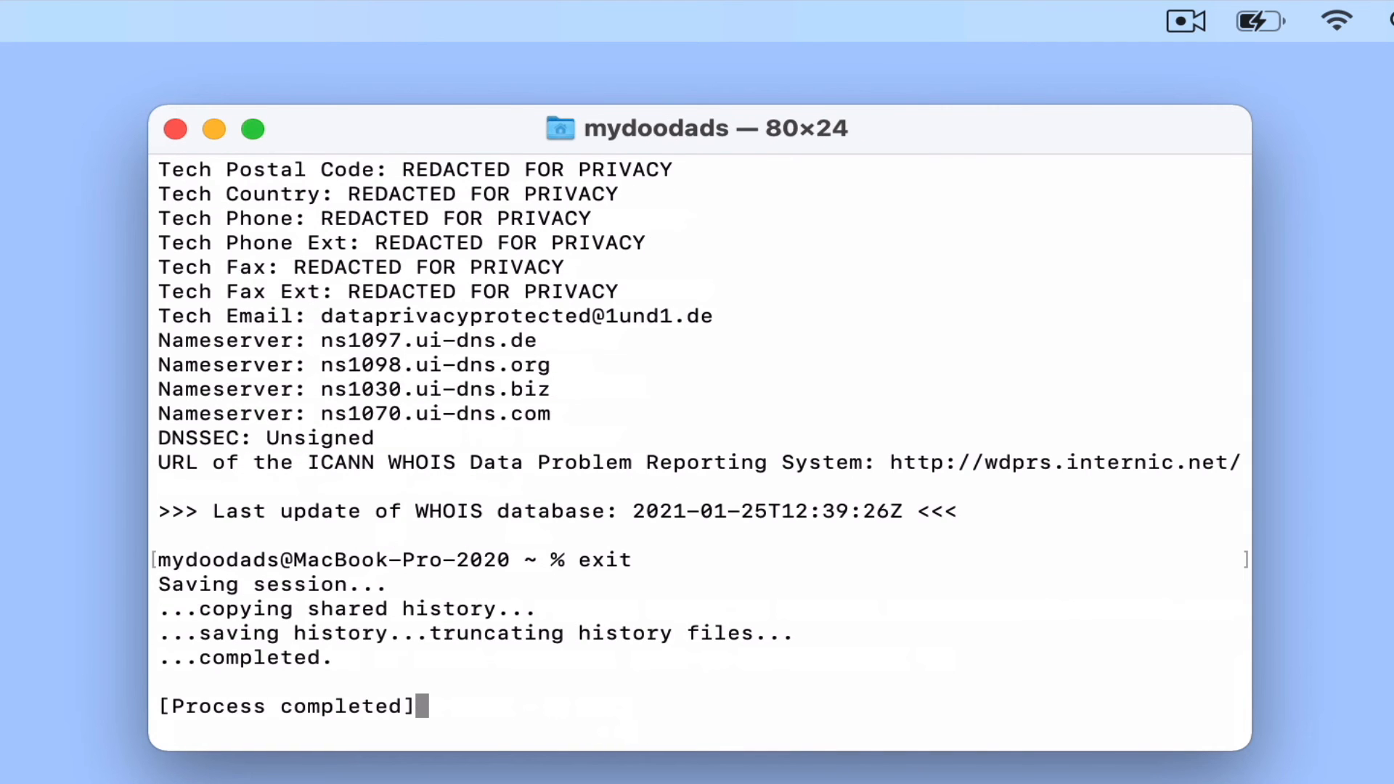
{"action": "mouse_move", "coordinate": [320, 751]}
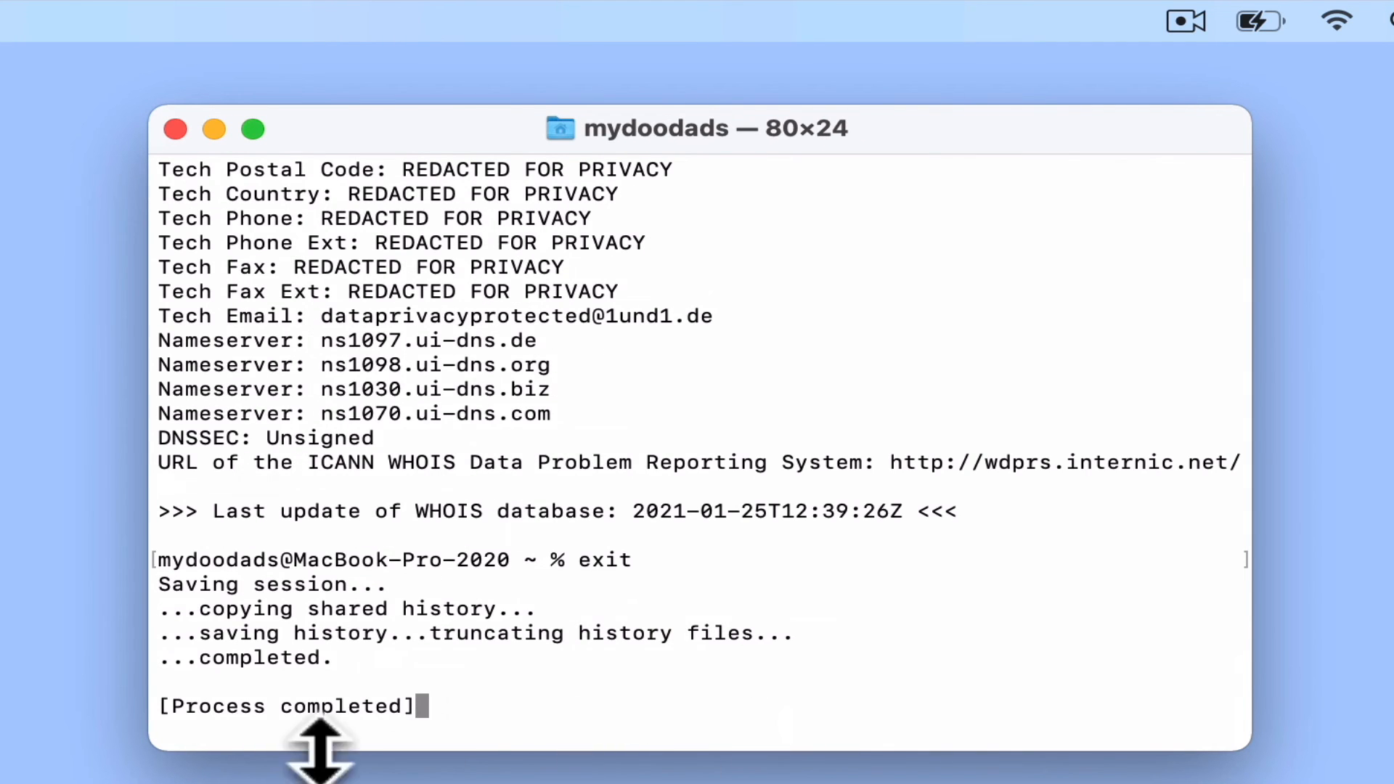